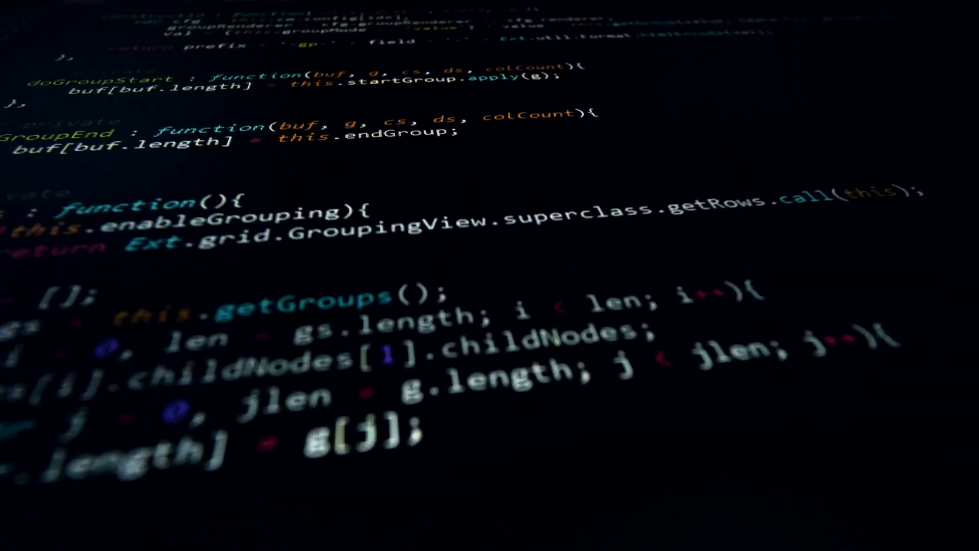
{"action": "scroll", "scroll_direction": "down", "scroll_amount": 3}
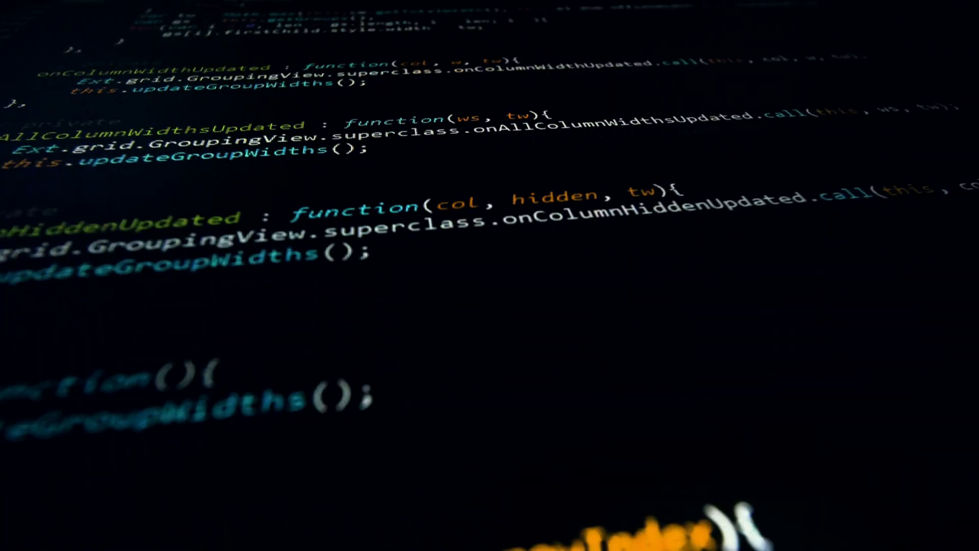